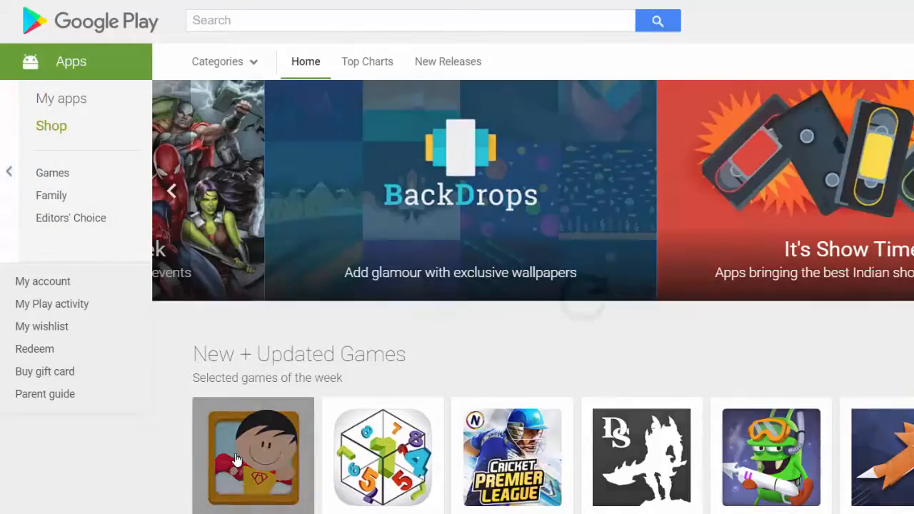
Open Hangman's install dialog and scroll through its long list of registered devices
{"action": "left_click", "coordinate": [253, 455]}
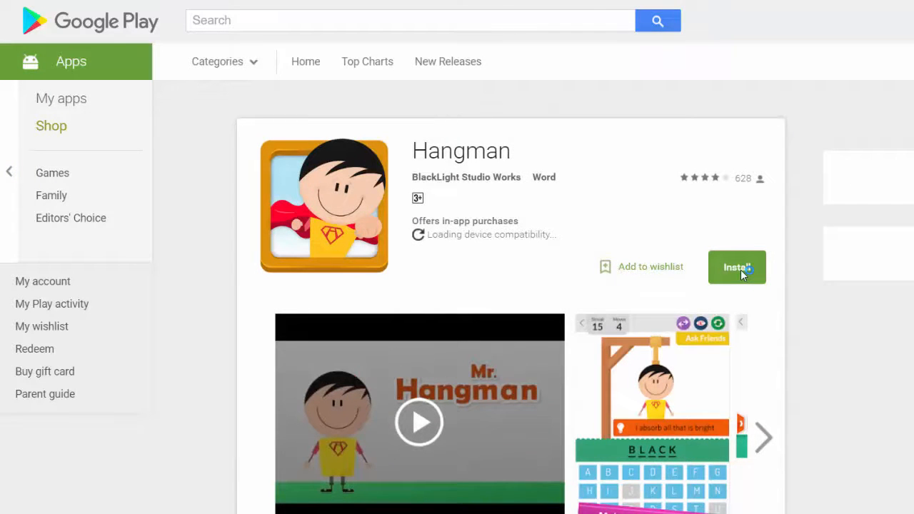
{"action": "left_click", "coordinate": [737, 267]}
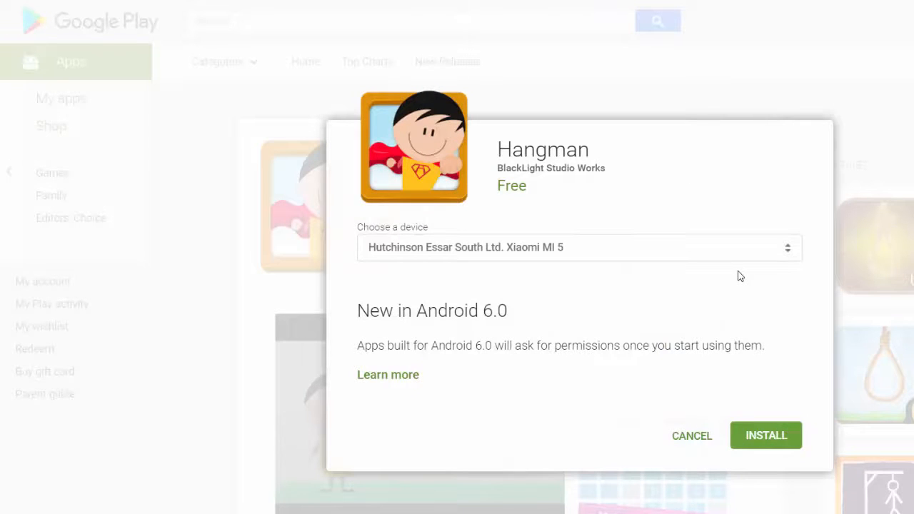
{"action": "left_click", "coordinate": [575, 247]}
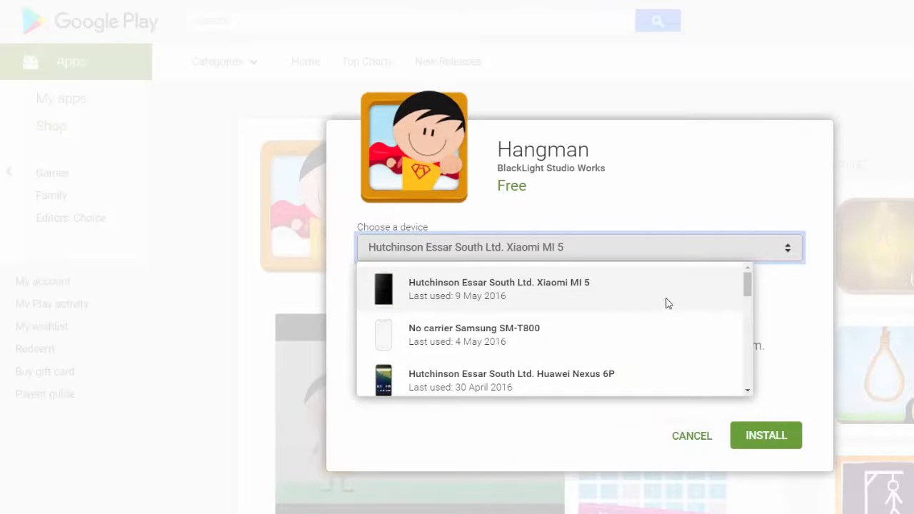
{"action": "scroll", "scroll_direction": "down", "scroll_amount": 3}
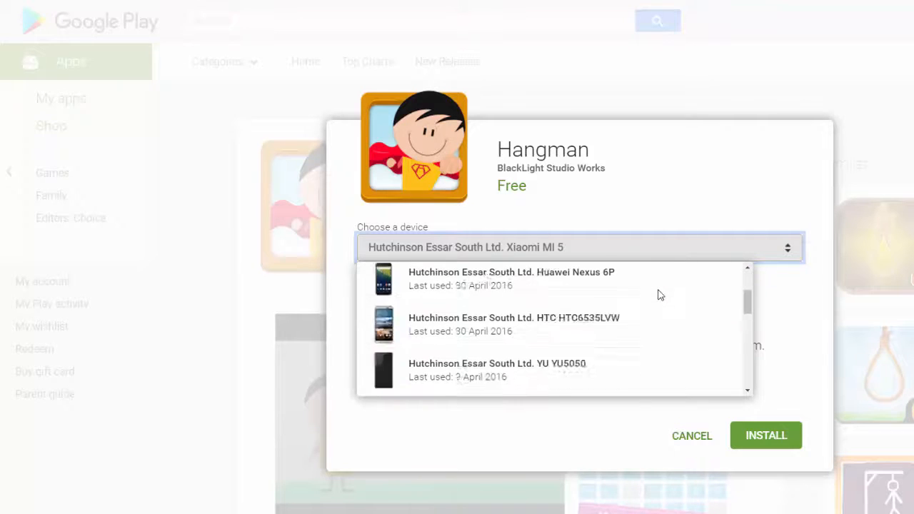
{"action": "scroll", "scroll_direction": "down", "scroll_amount": 3}
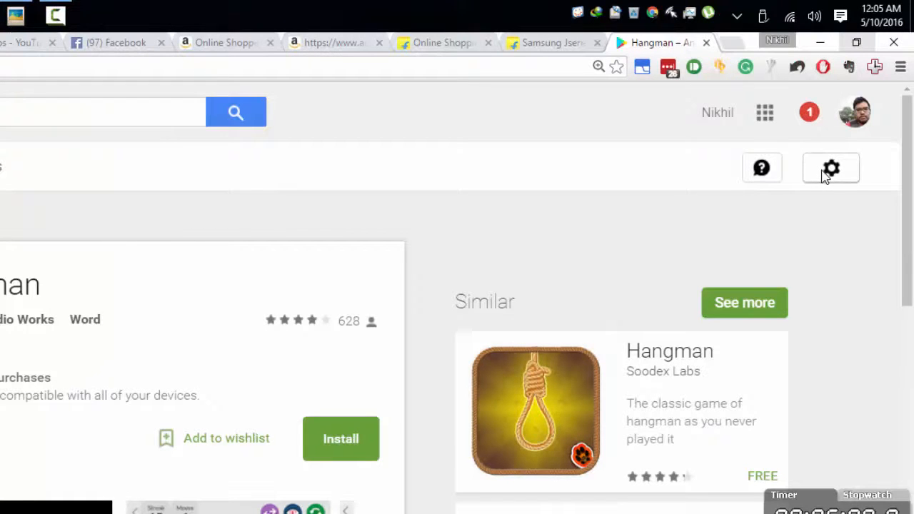
Go to Settings from the gear menu to reach the My Devices table
{"action": "left_click", "coordinate": [830, 168]}
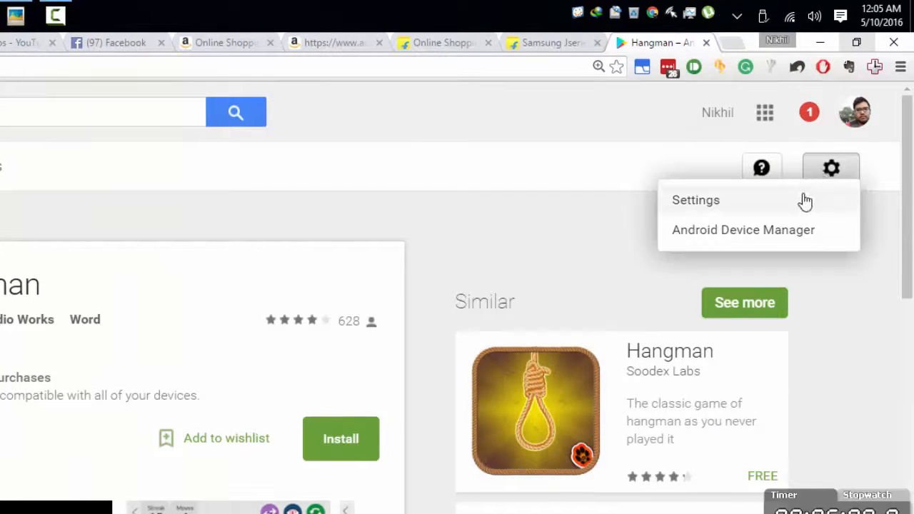
{"action": "left_click", "coordinate": [696, 199]}
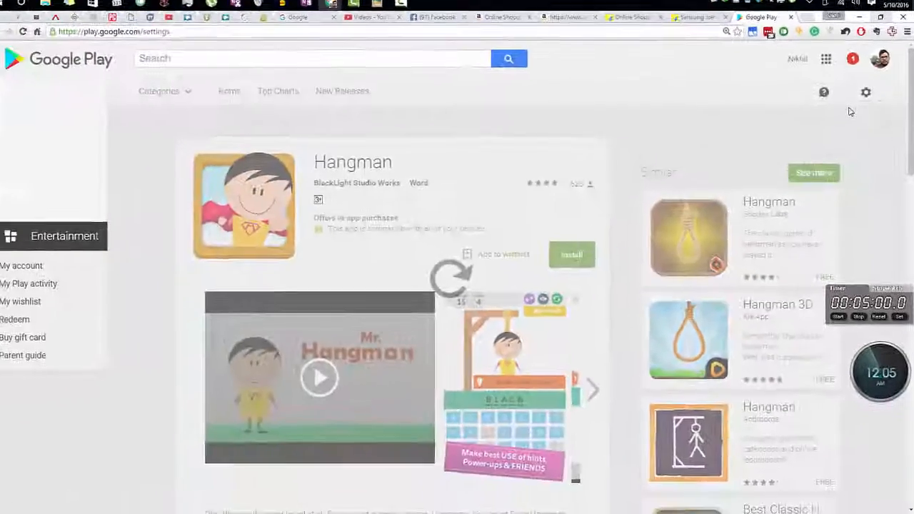
{"action": "left_click", "coordinate": [865, 92]}
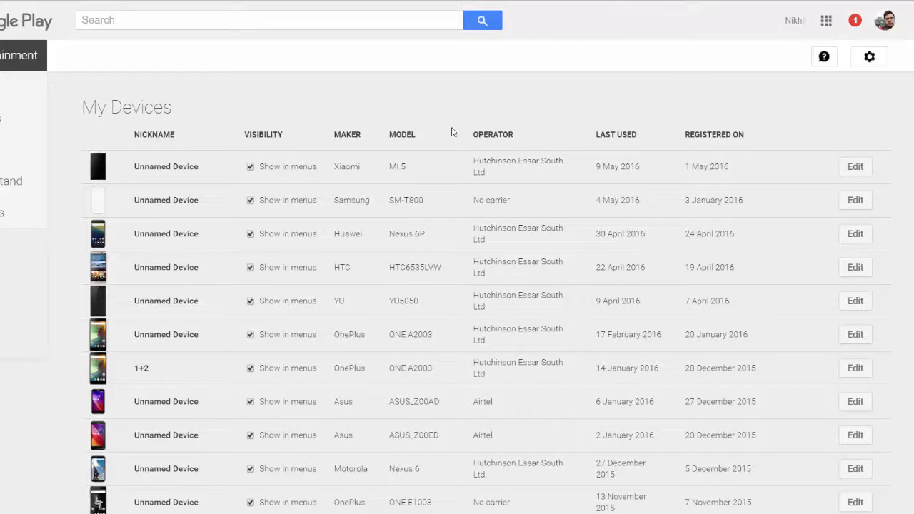
Scroll through My Devices, leaving only Xiaomi MI 5 and Samsung SM-T800 shown in menus
{"action": "scroll", "scroll_direction": "down", "scroll_amount": 3}
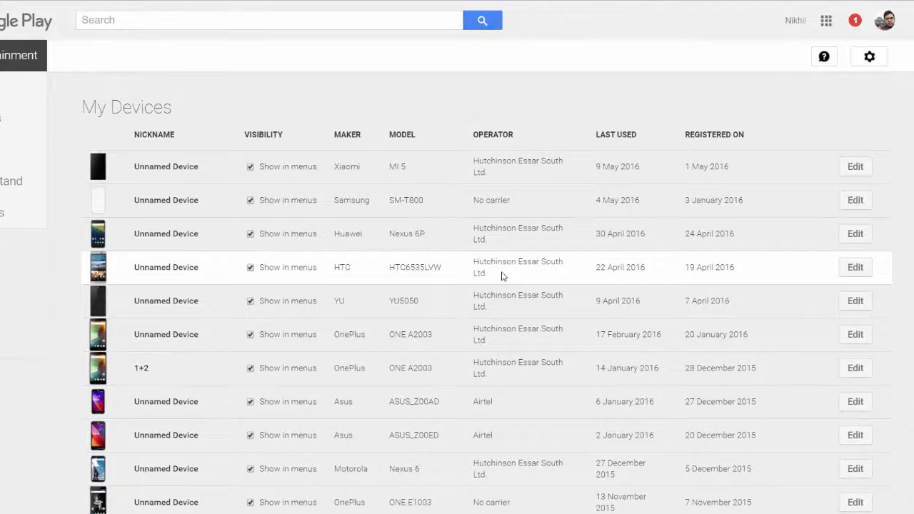
{"action": "scroll", "scroll_direction": "down", "scroll_amount": 3}
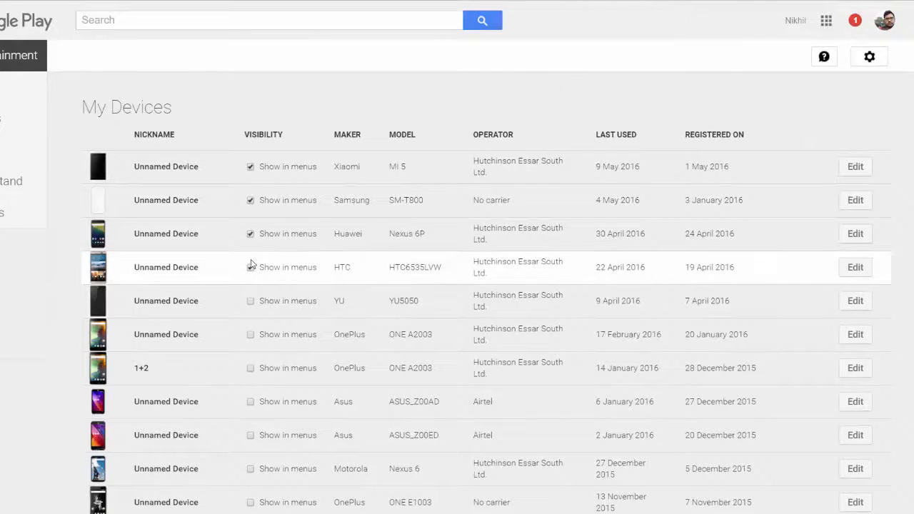
{"action": "scroll", "scroll_direction": "down", "scroll_amount": 3}
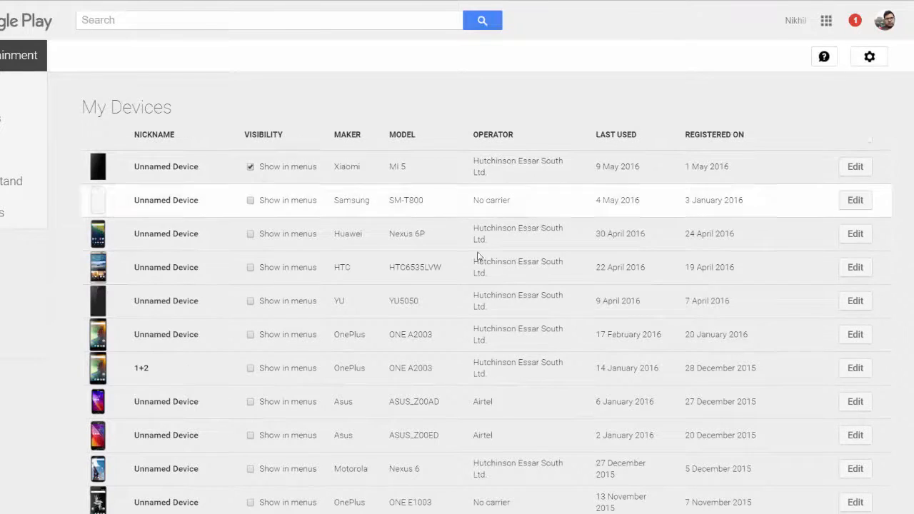
{"action": "mouse_move", "coordinate": [567, 251]}
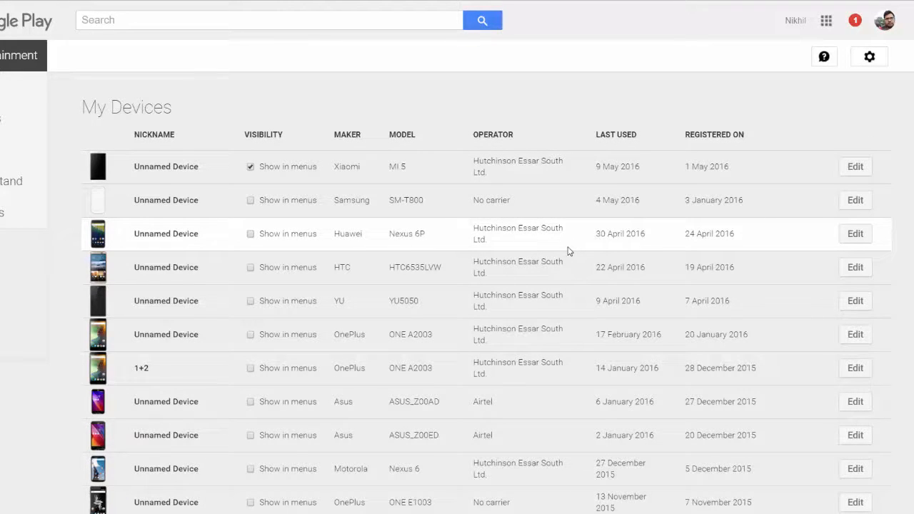
{"action": "mouse_move", "coordinate": [297, 189]}
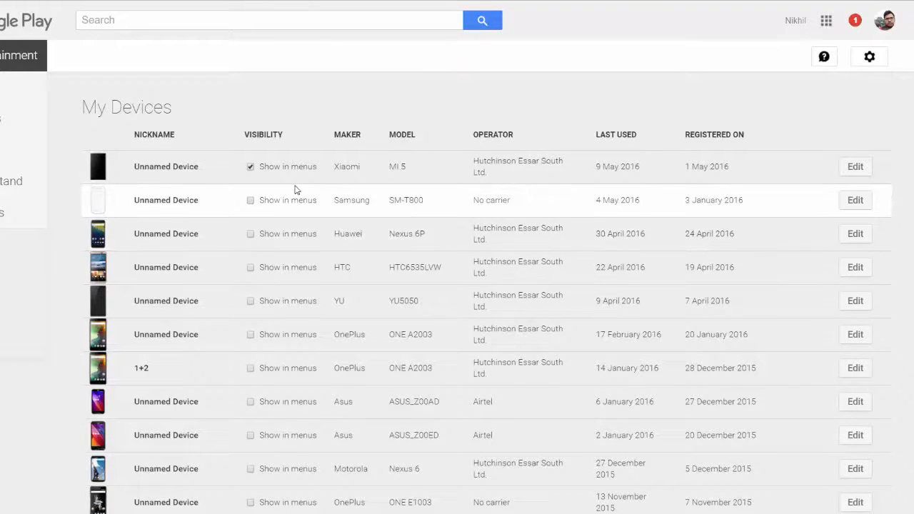
{"action": "left_click", "coordinate": [250, 199]}
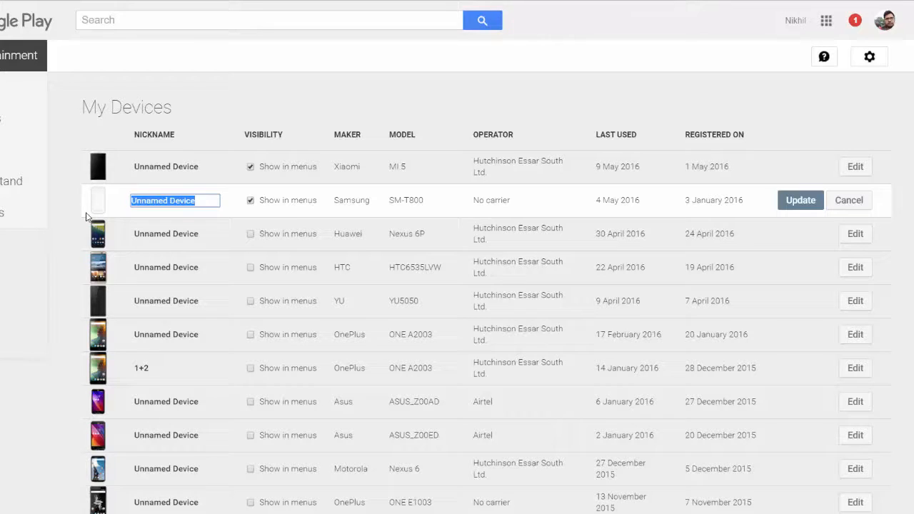
Enter the nickname 'Tab S 10.5' and save it with Update
{"action": "type", "text": "Tab S 10.5"}
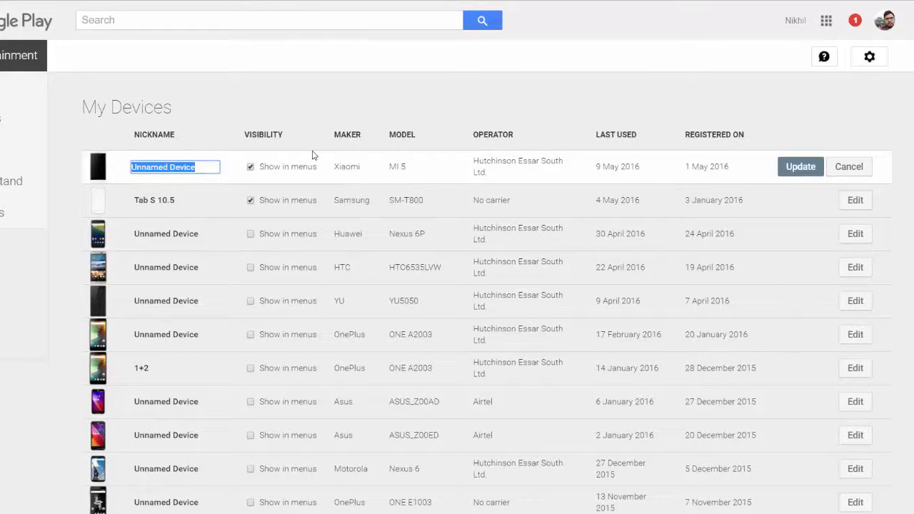
{"action": "left_click", "coordinate": [800, 167]}
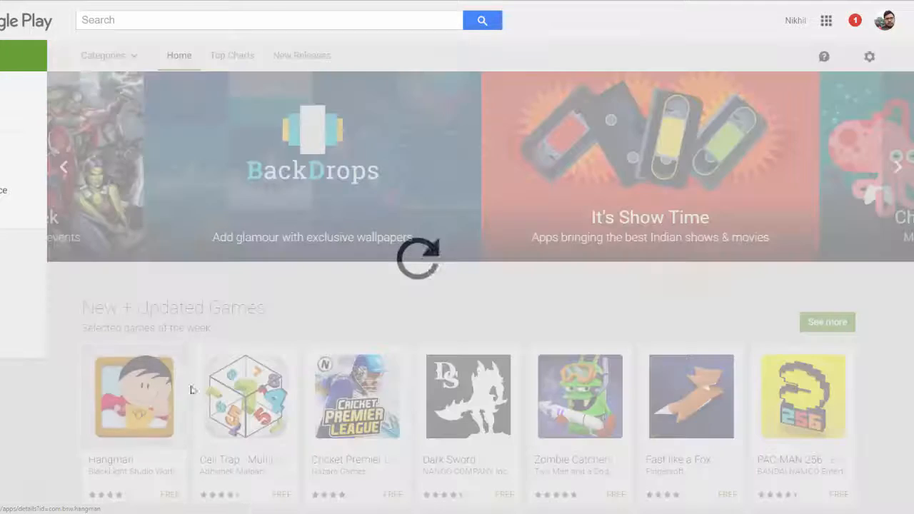
Open Hangman's store page again to check its install device choices
{"action": "left_click", "coordinate": [134, 396]}
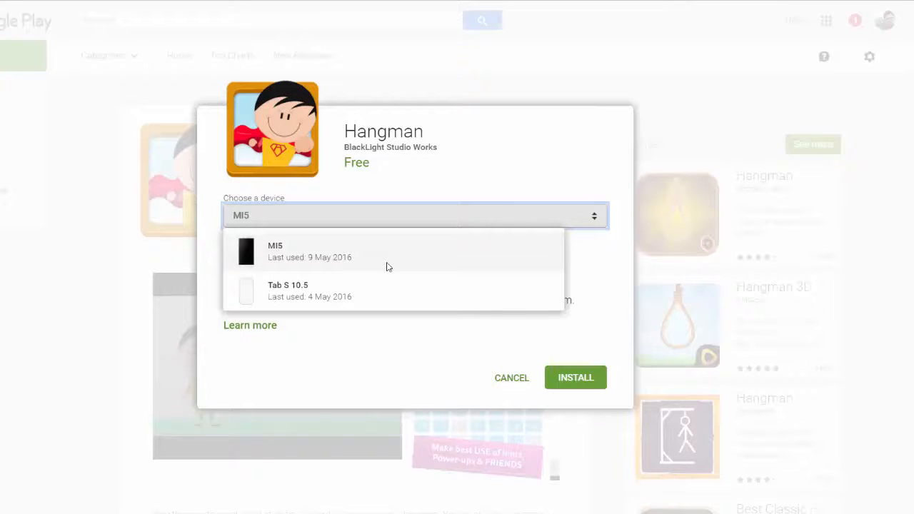